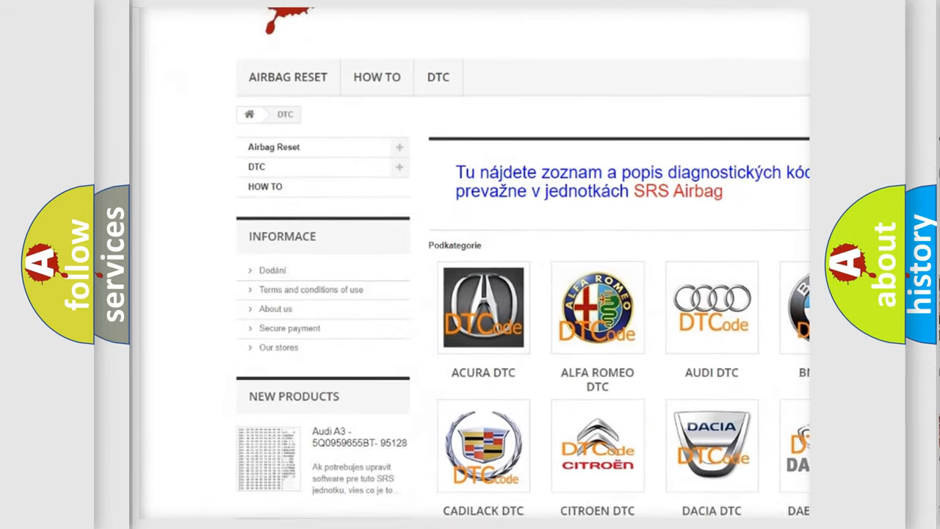
Scroll the airbagreset.sk DTC page past the manufacturer logos and code list to the footer
scroll(down, 3)
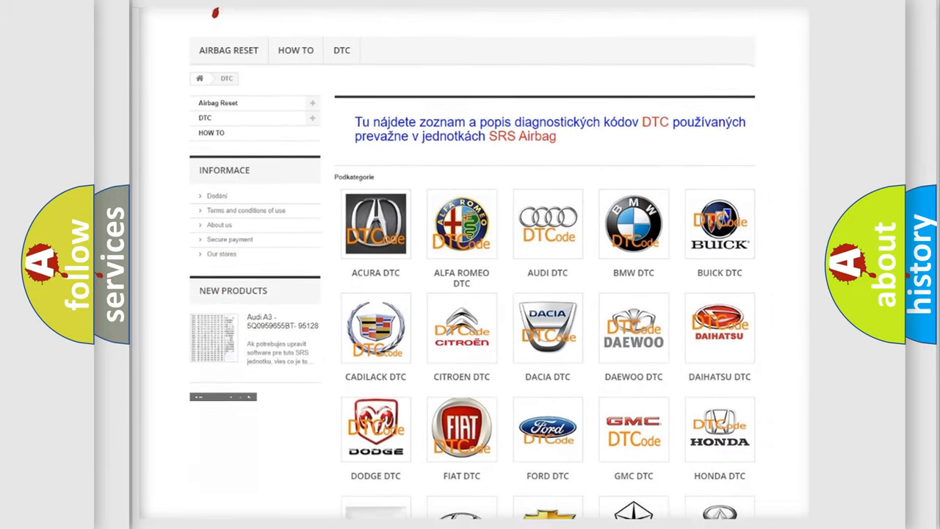
scroll(down, 3)
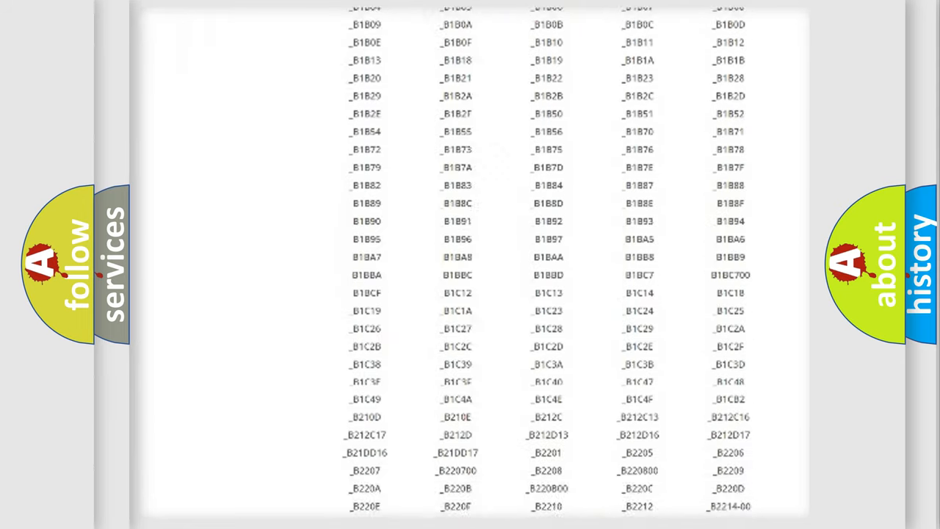
scroll(down, 3)
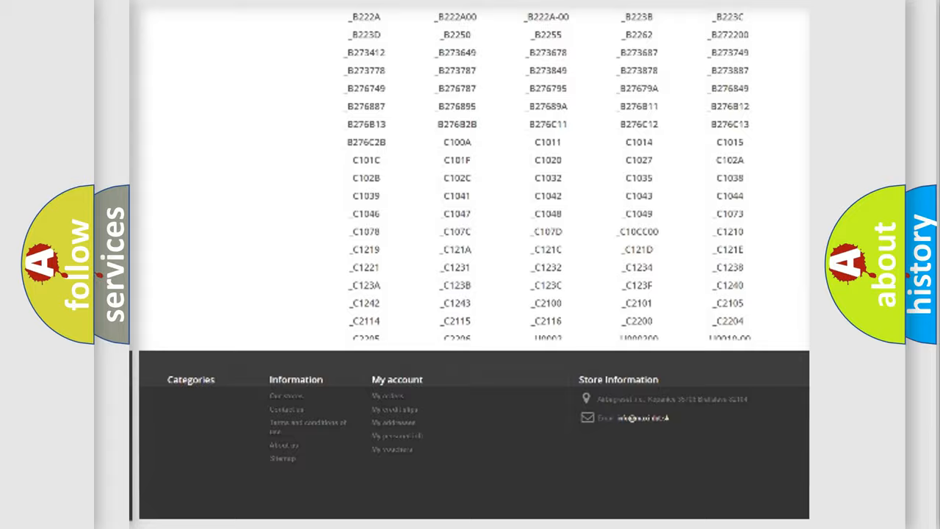
scroll(up, 3)
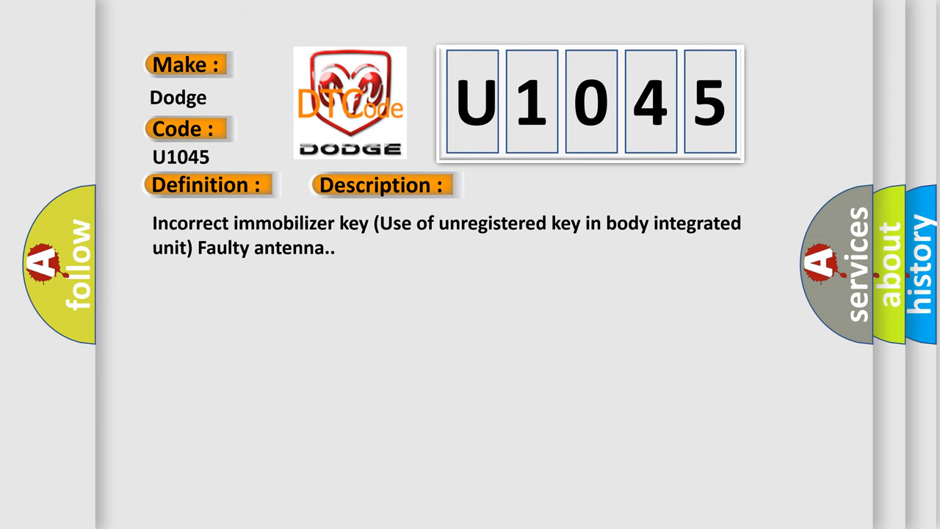
Advance the slideshow to the U1045 Description: incorrect immobilizer key, unregistered key, faulty antenna
click(538, 184)
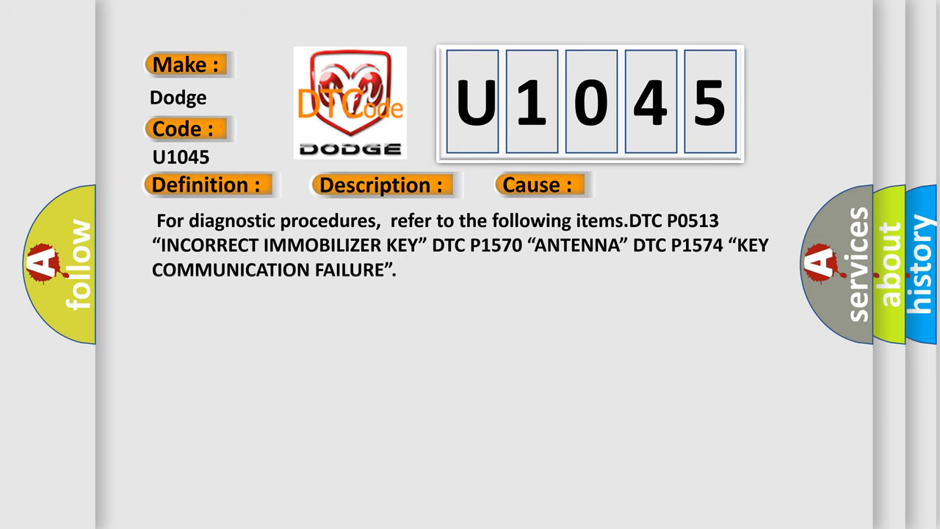